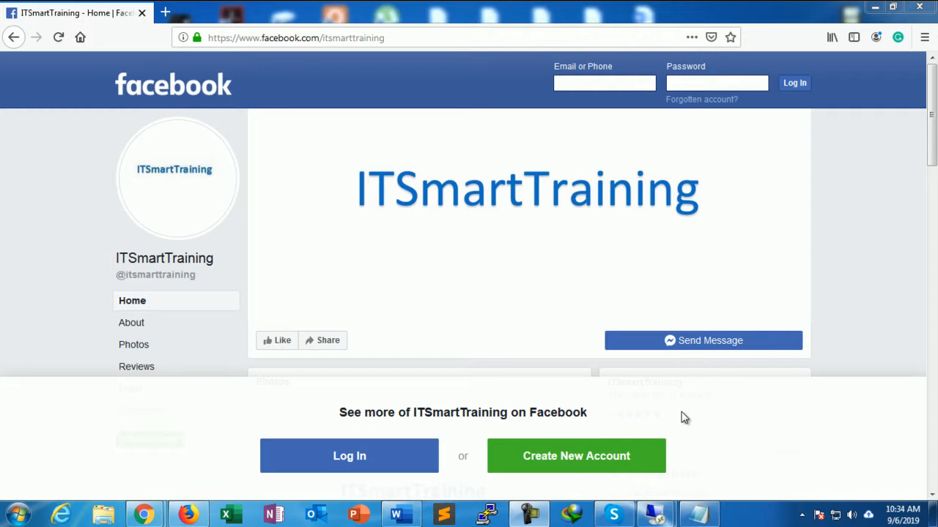
pyautogui.moveTo(639, 416)
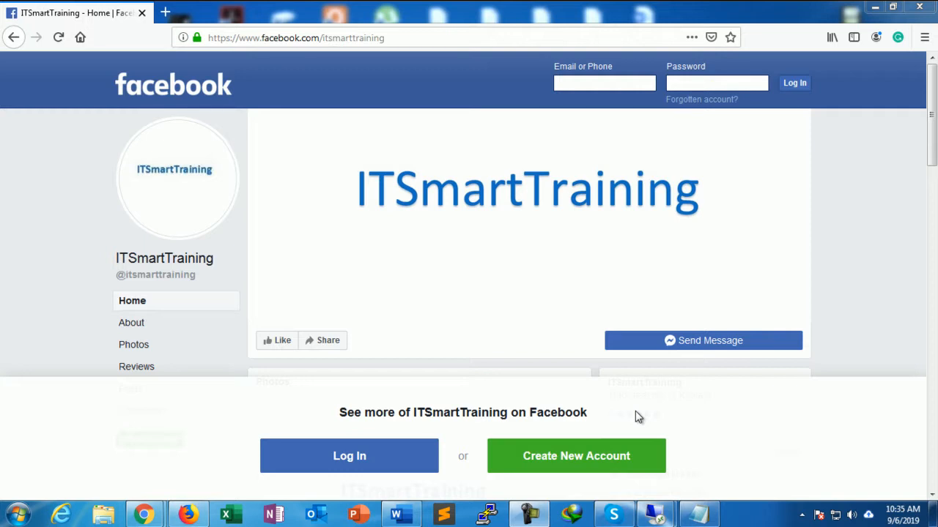
pyautogui.moveTo(642, 416)
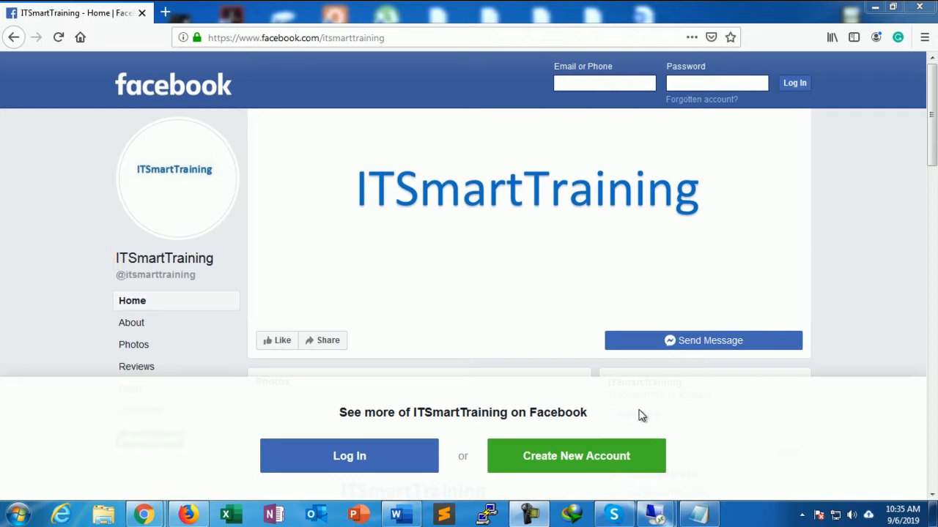
pyautogui.moveTo(397, 513)
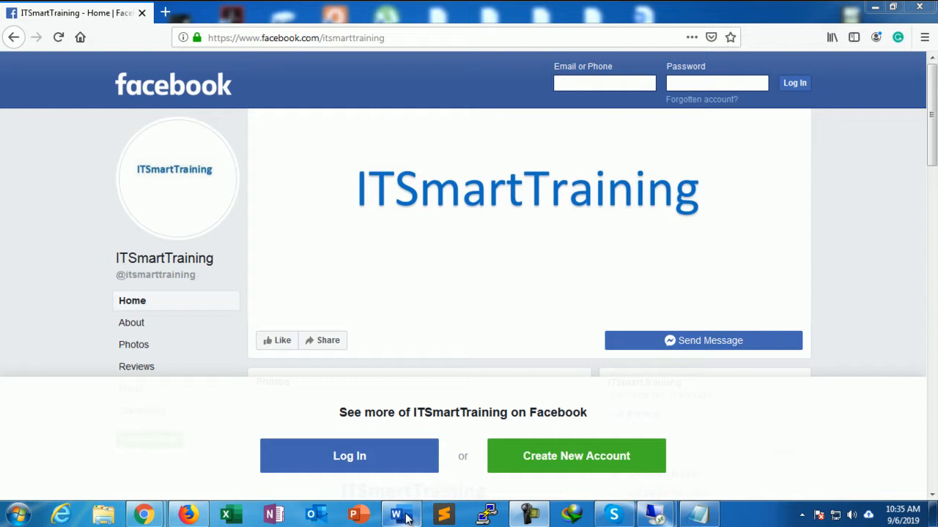
# Switch to the Exchange 2019 Server Core installation guide and review its preparation list.
pyautogui.click(398, 513)
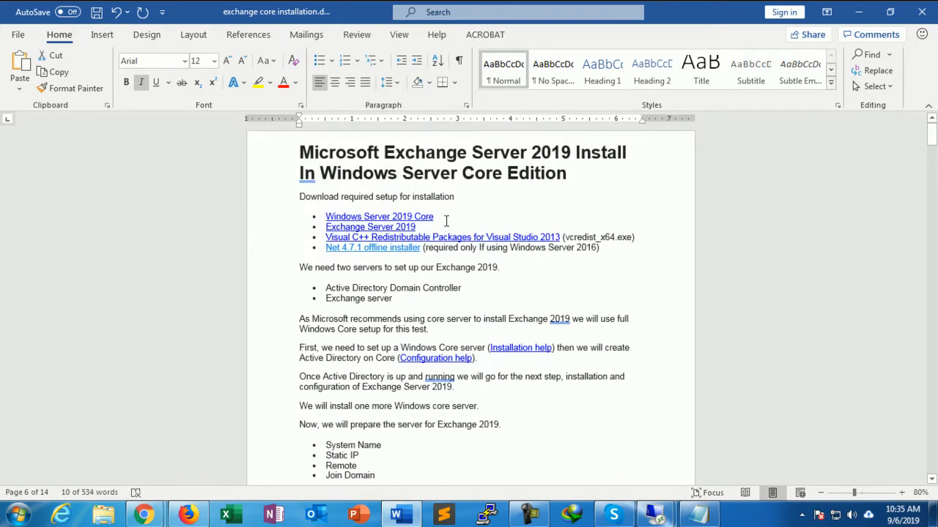
pyautogui.scroll(-3)
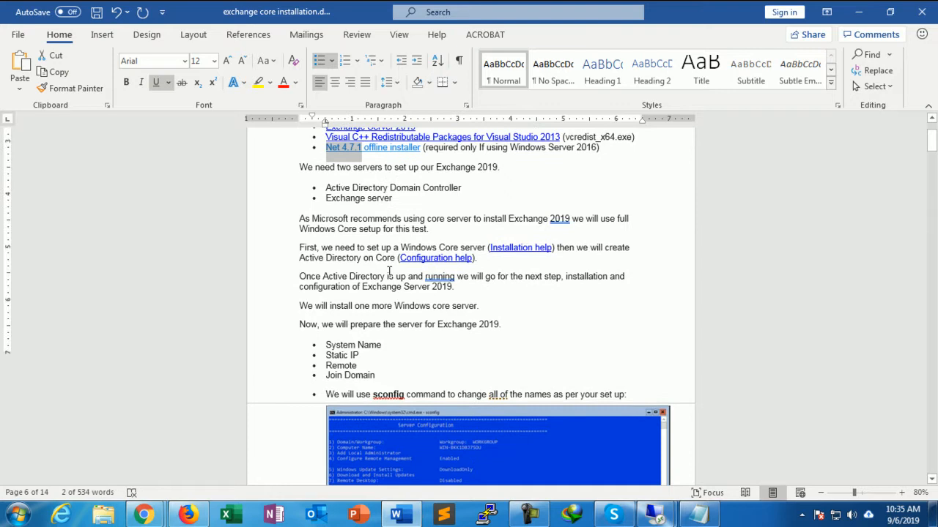
pyautogui.scroll(-3)
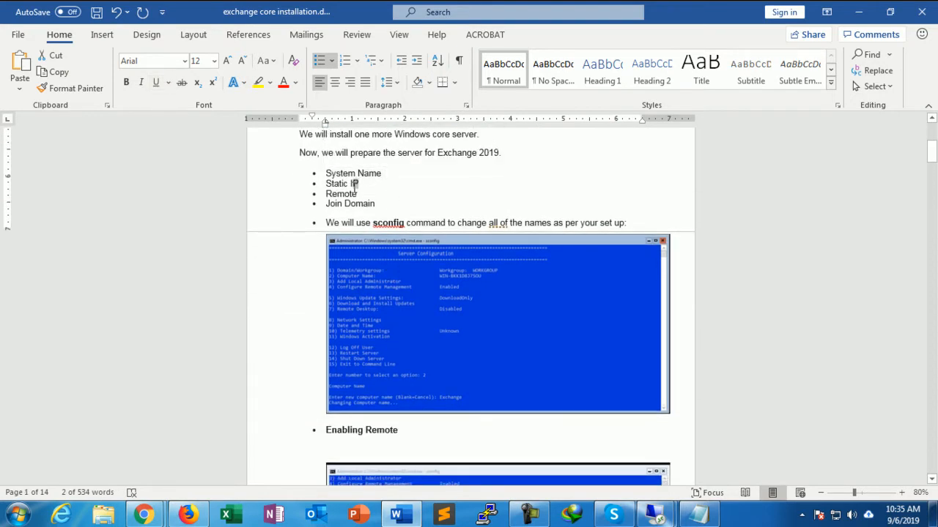
pyautogui.doubleClick(338, 183)
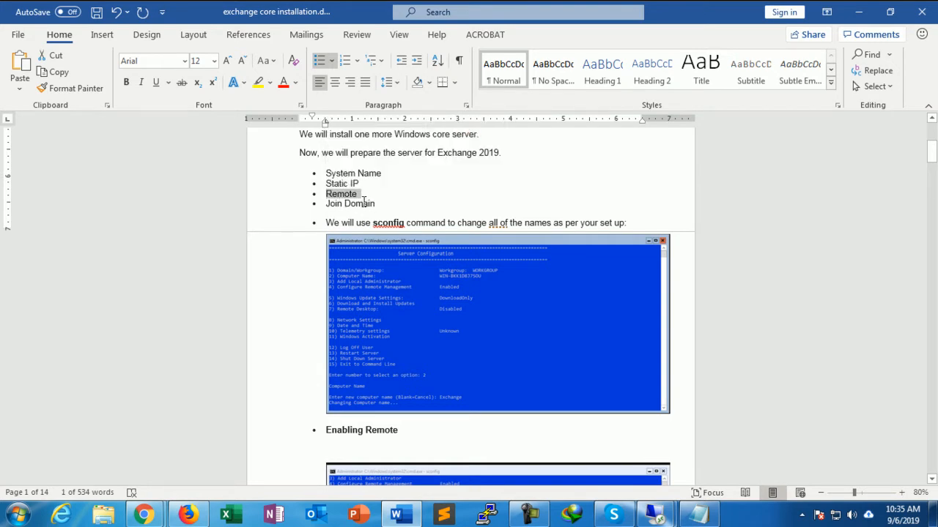
# Scroll down to page 8 showing the PowerShell Setup.exe installation command.
pyautogui.scroll(-3)
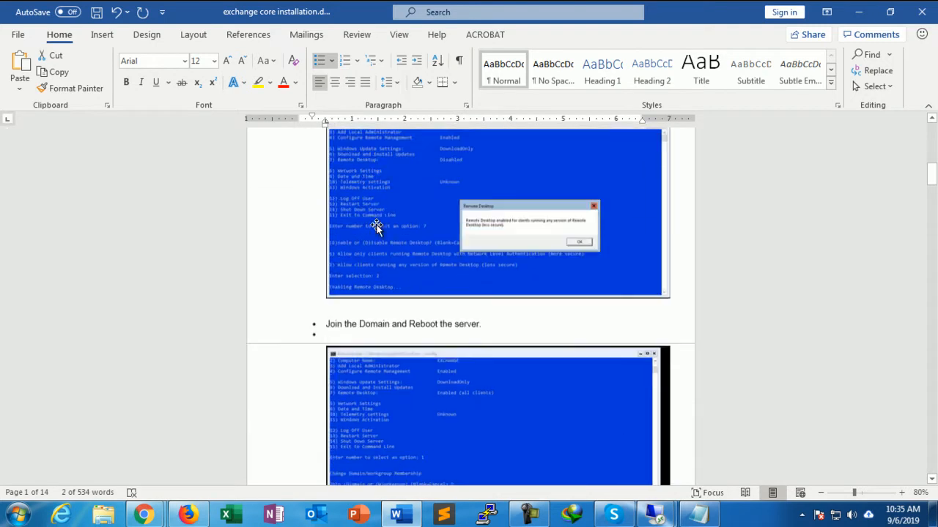
pyautogui.scroll(-3)
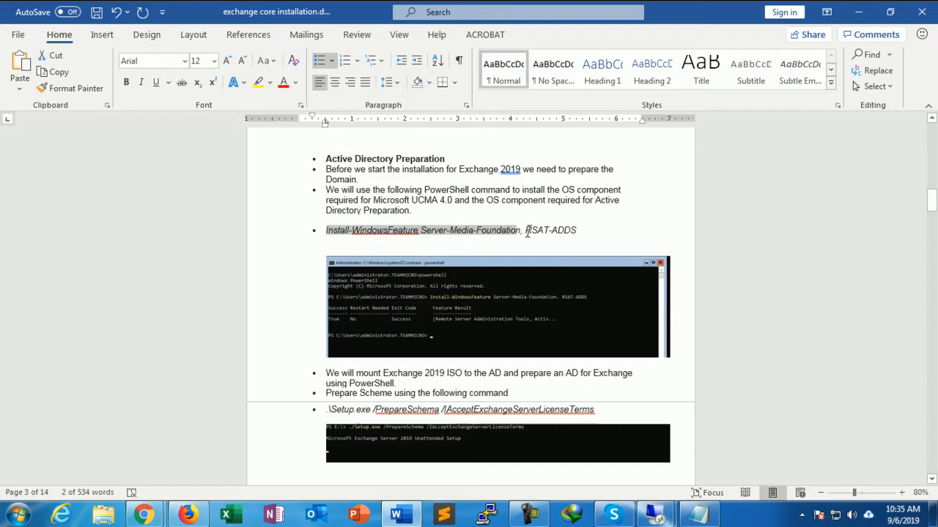
pyautogui.scroll(-3)
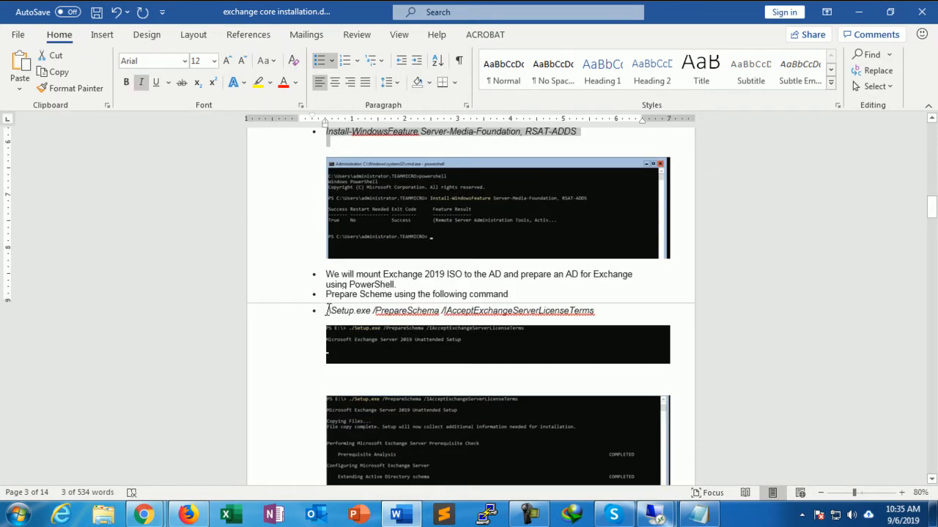
pyautogui.scroll(-3)
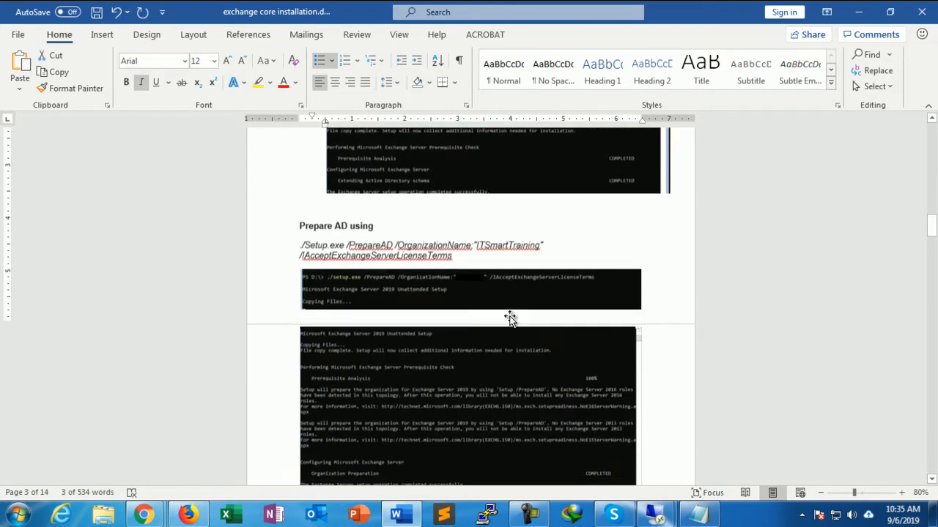
pyautogui.scroll(-3)
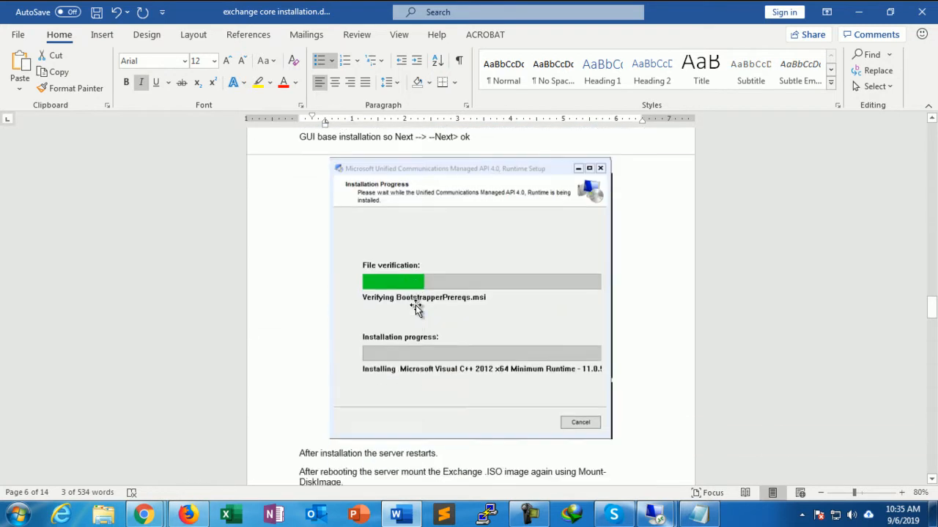
pyautogui.scroll(-3)
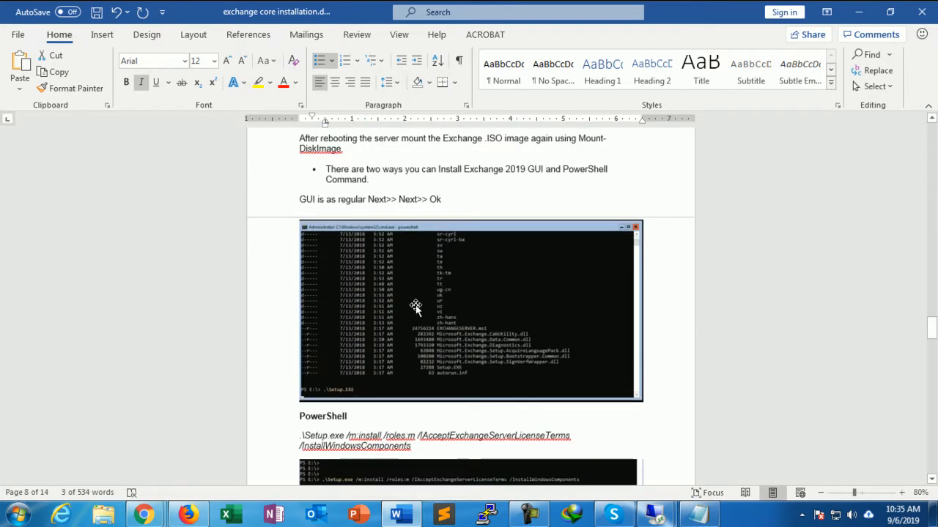
pyautogui.scroll(-3)
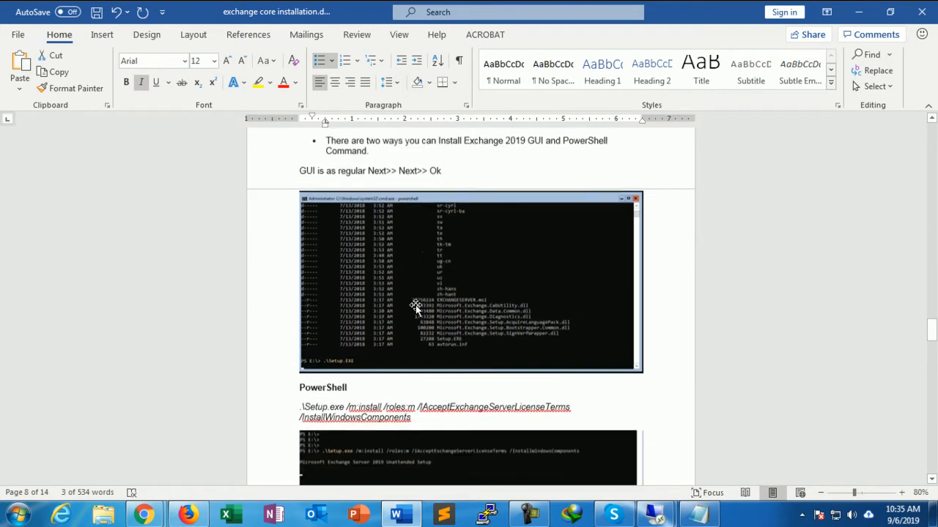
pyautogui.scroll(-3)
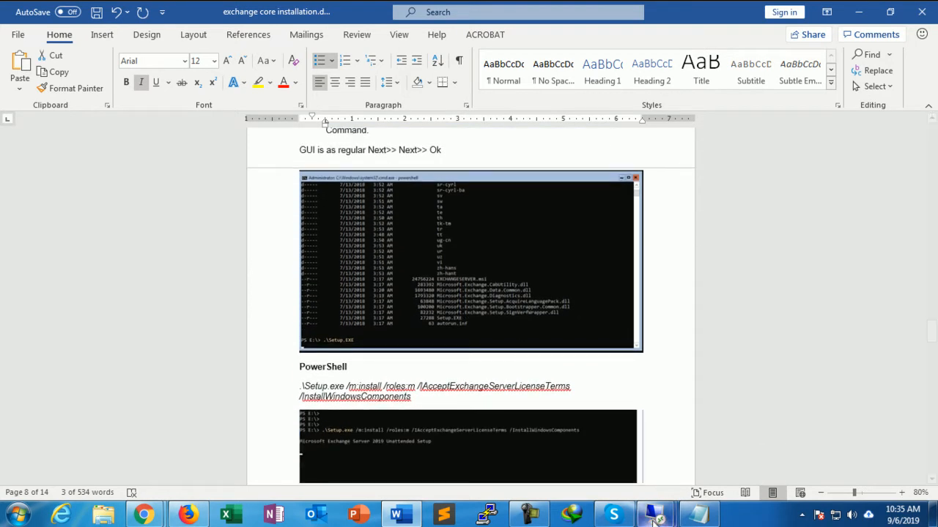
# On the remote server switch to drive D: and run .\Setup.exe /m:install /roles:m /IAcceptExchangeServerLicenseTerms.
pyautogui.click(654, 513)
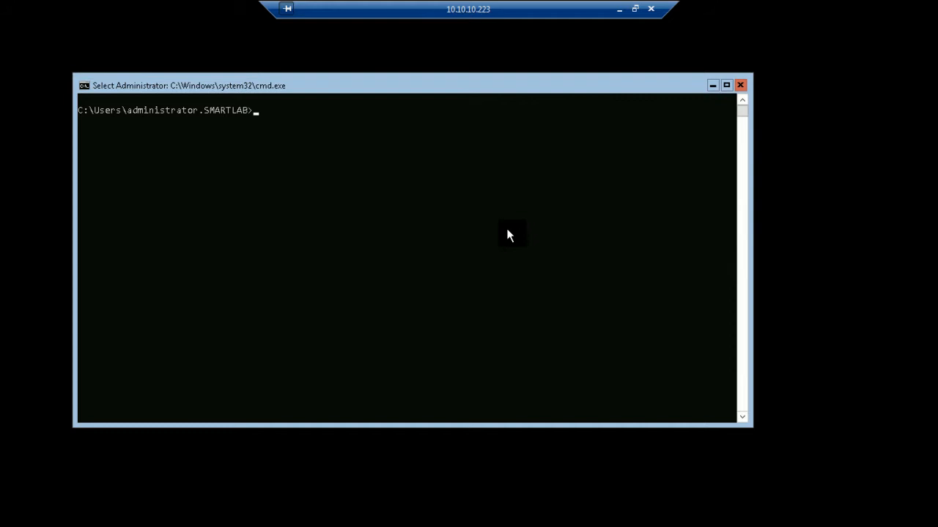
pyautogui.write('d:')
pyautogui.write('dir')
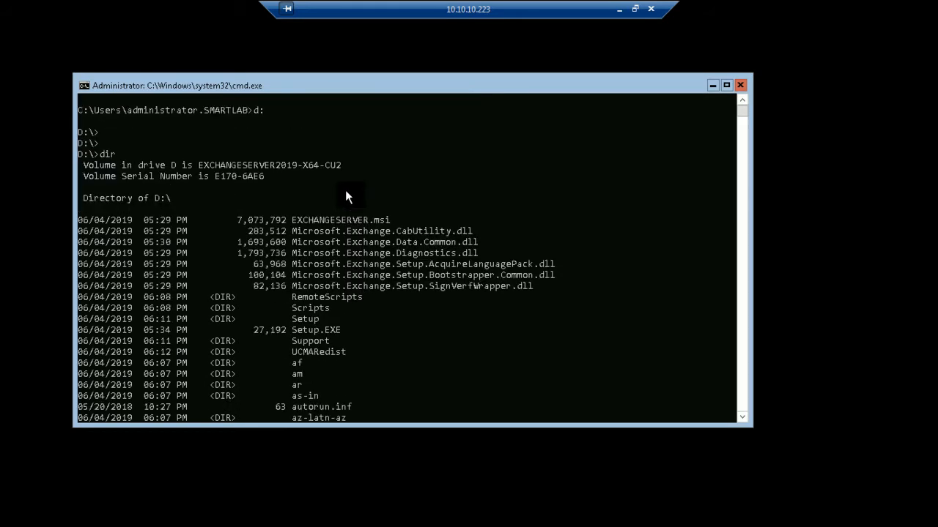
pyautogui.scroll(-3)
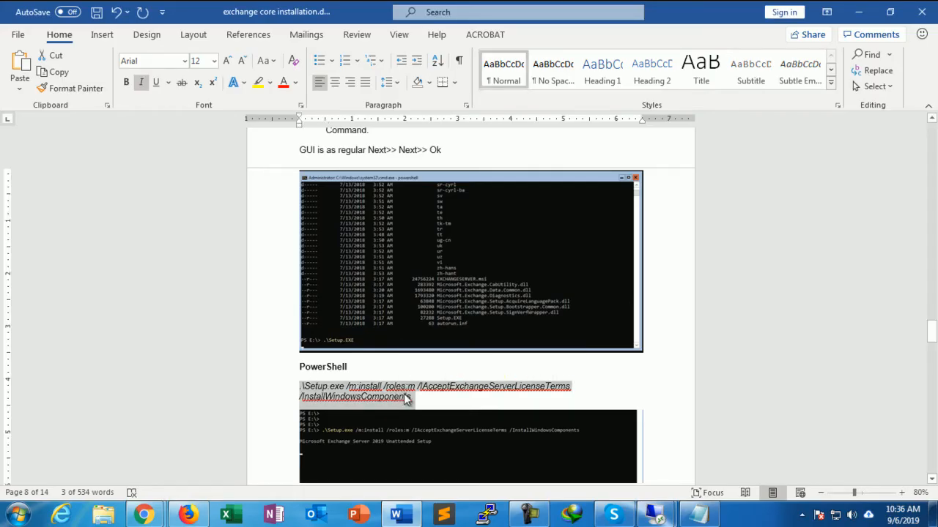
pyautogui.scroll(-3)
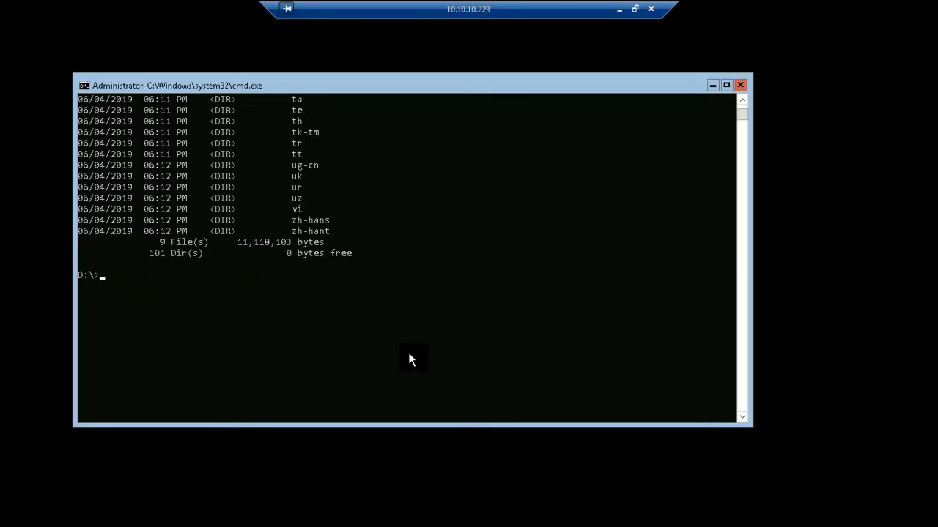
pyautogui.write('.\\Setup.exe /m:install /roles:m /IAcceptExchangeServerLicenseTerms /InstallWindowsComponents')
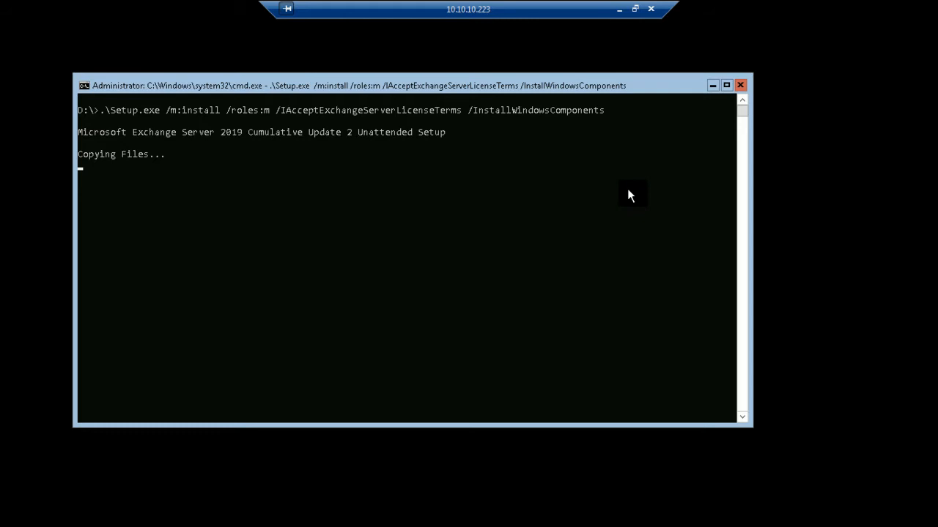
pyautogui.moveTo(612, 10)
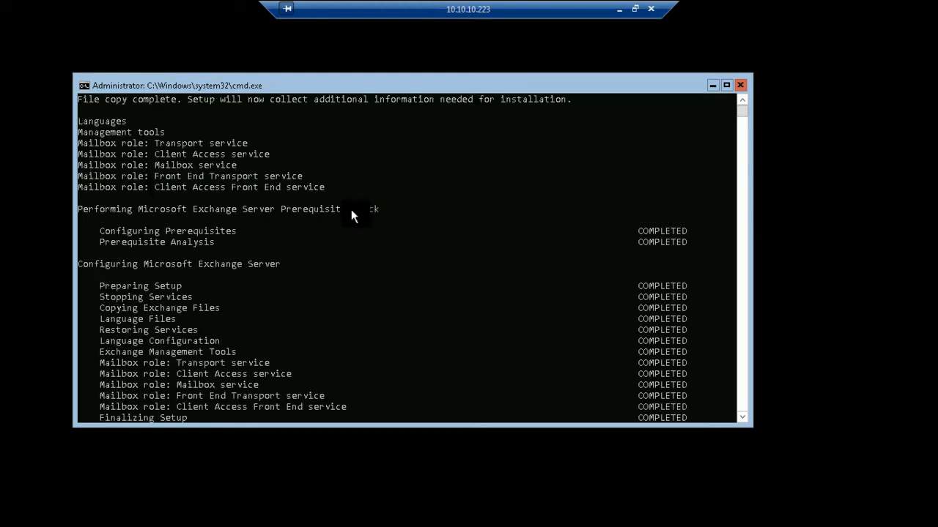
pyautogui.moveTo(202, 176)
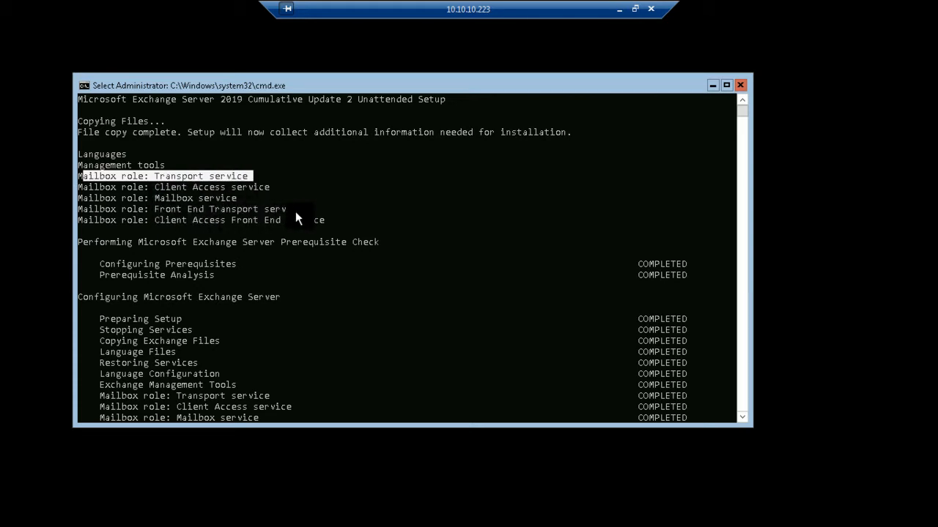
pyautogui.moveTo(266, 229)
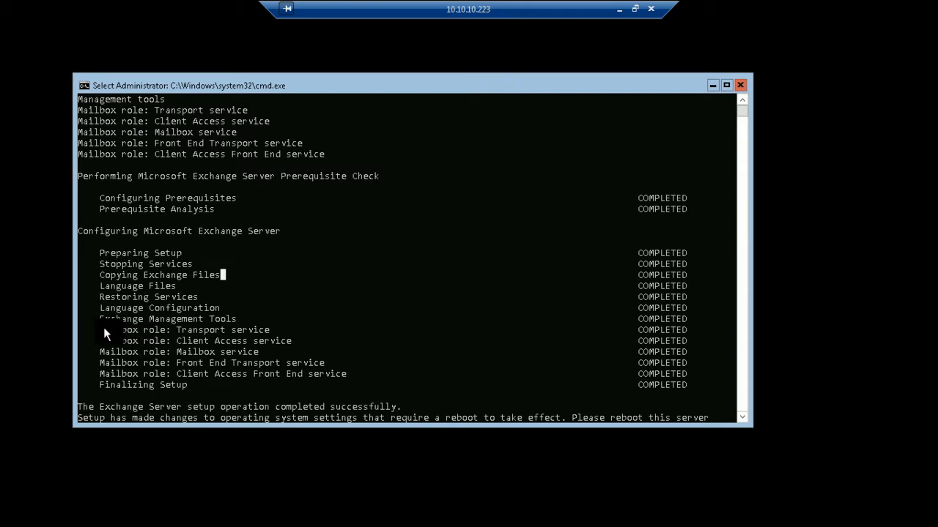
# Select the mailbox role setup completion lines in the console output.
pyautogui.moveTo(106, 330); pyautogui.dragTo(648, 378)
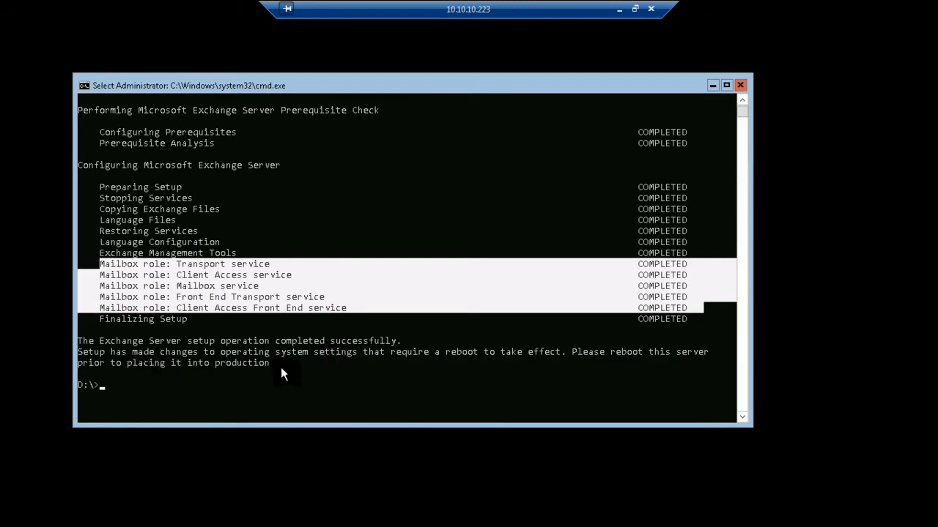
pyautogui.moveTo(101, 365)
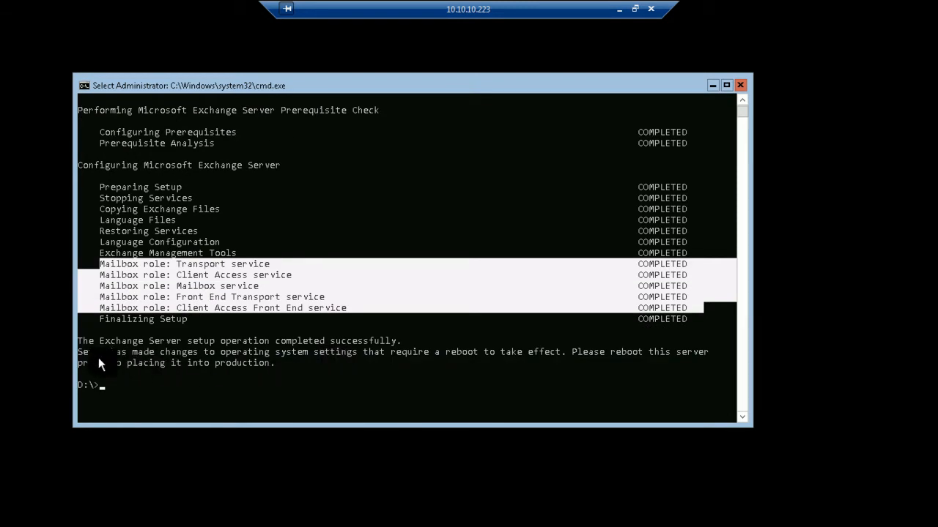
pyautogui.moveTo(293, 347)
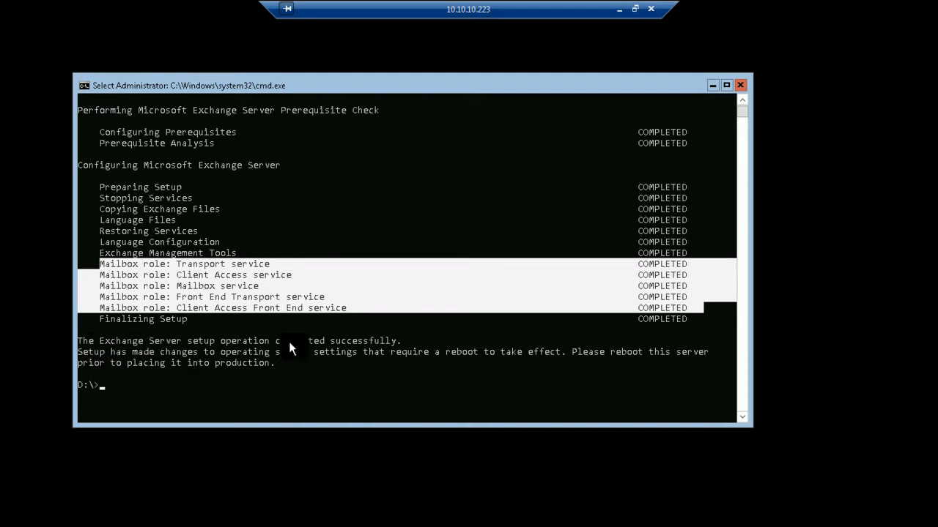
pyautogui.moveTo(287, 366)
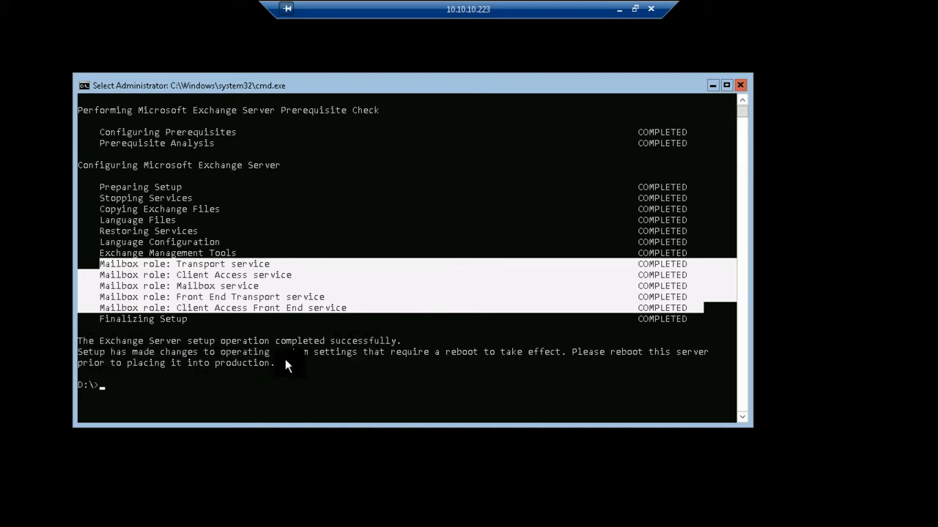
pyautogui.moveTo(534, 363)
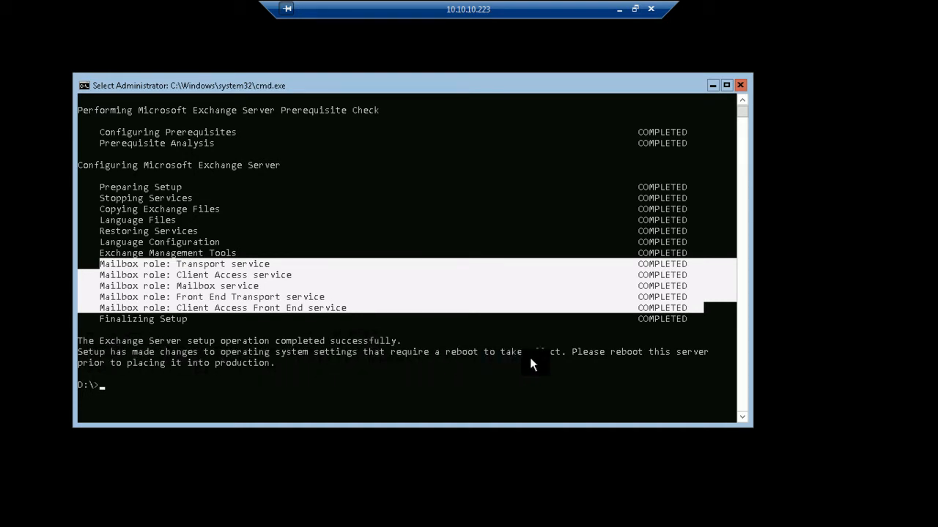
pyautogui.moveTo(161, 375)
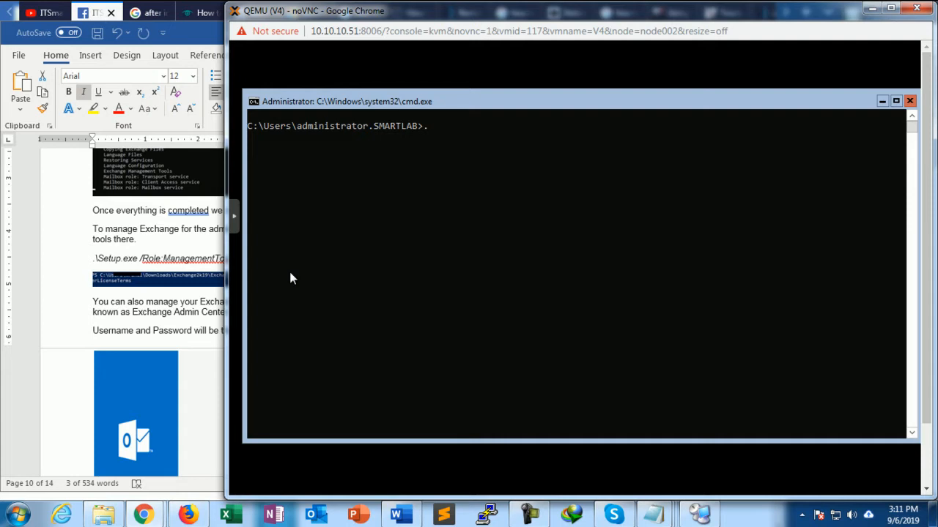
# At the D:\ prompt write .\Setup.EXE /m:Install /Role:mt for the management tools role.
pyautogui.write('d:')
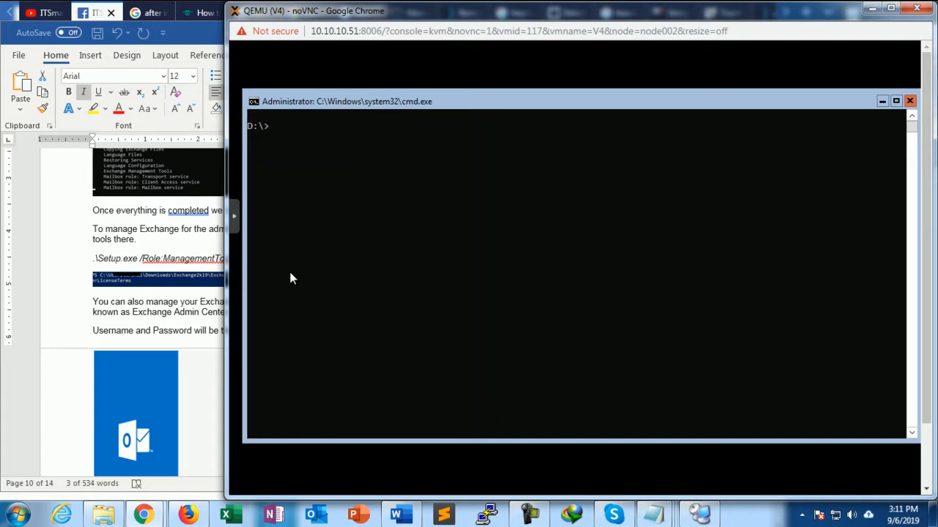
pyautogui.write('.')
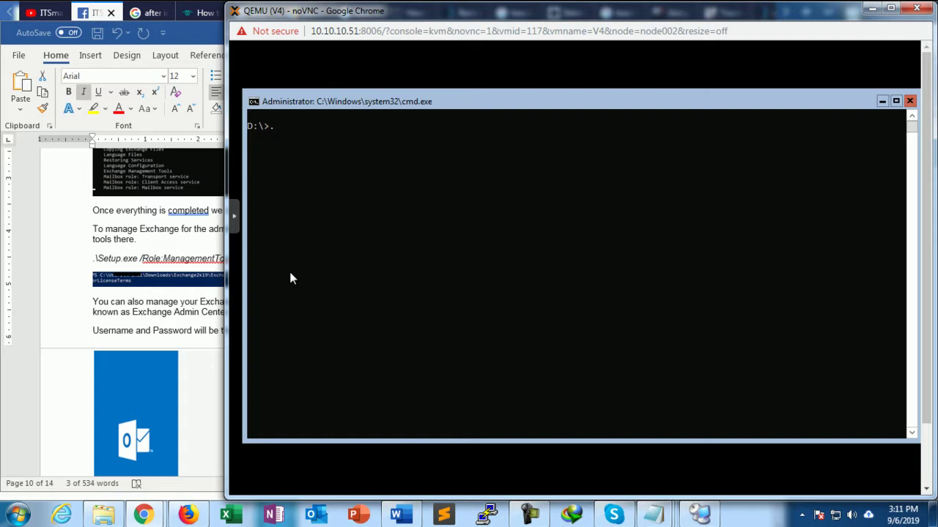
pyautogui.write('\\se')
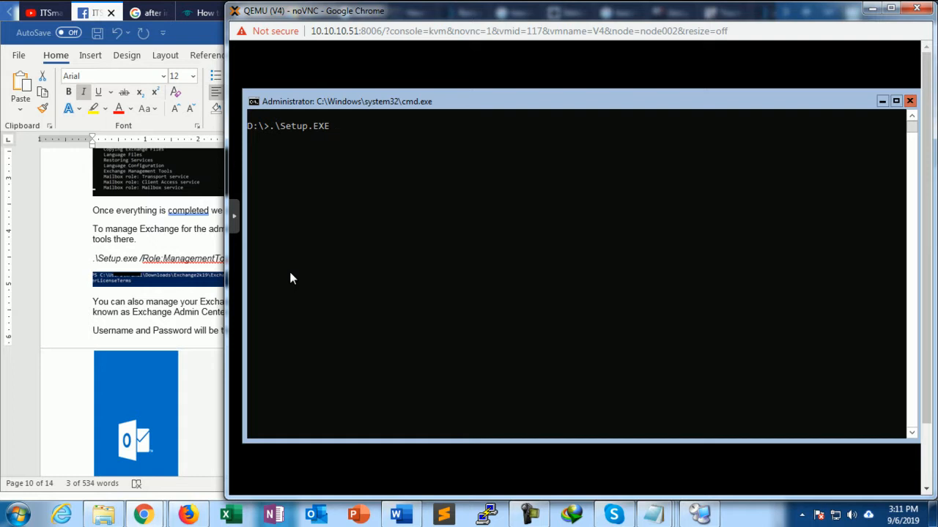
pyautogui.write('/m')
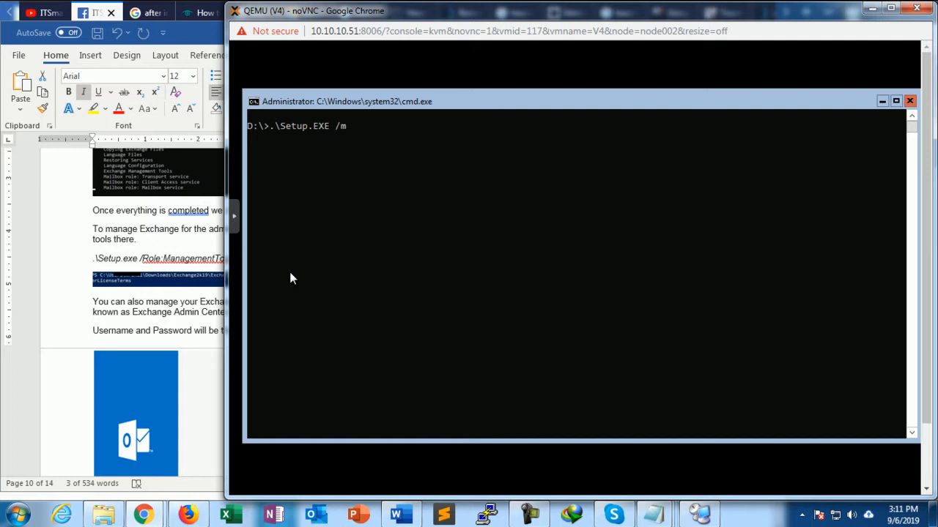
pyautogui.write(':Install')
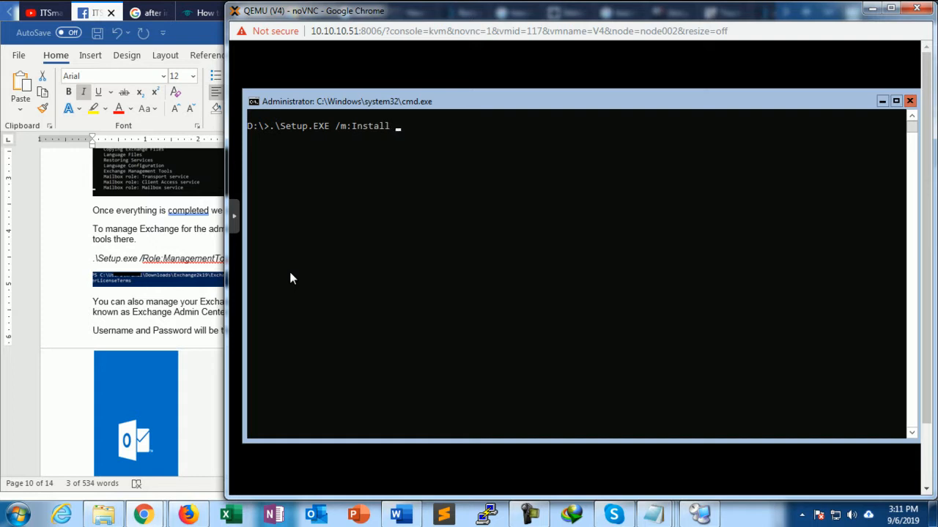
pyautogui.write('/')
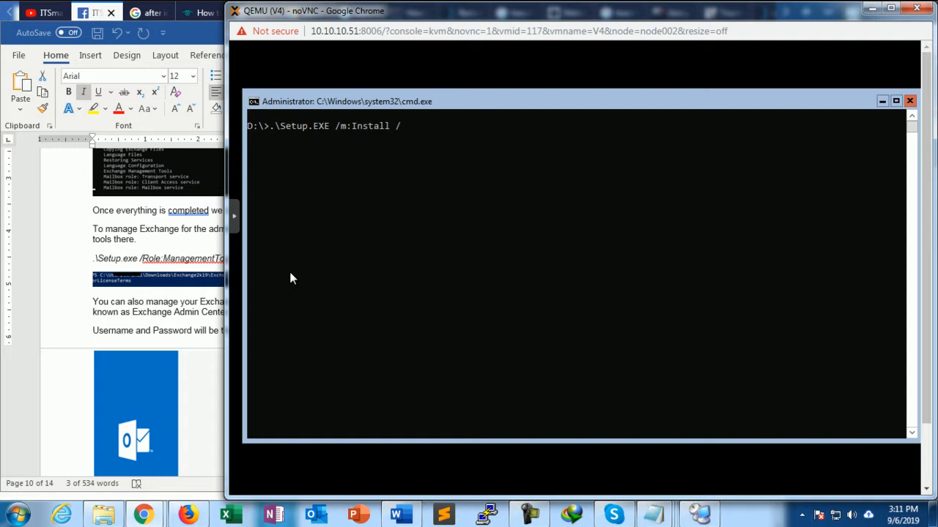
pyautogui.write('role')
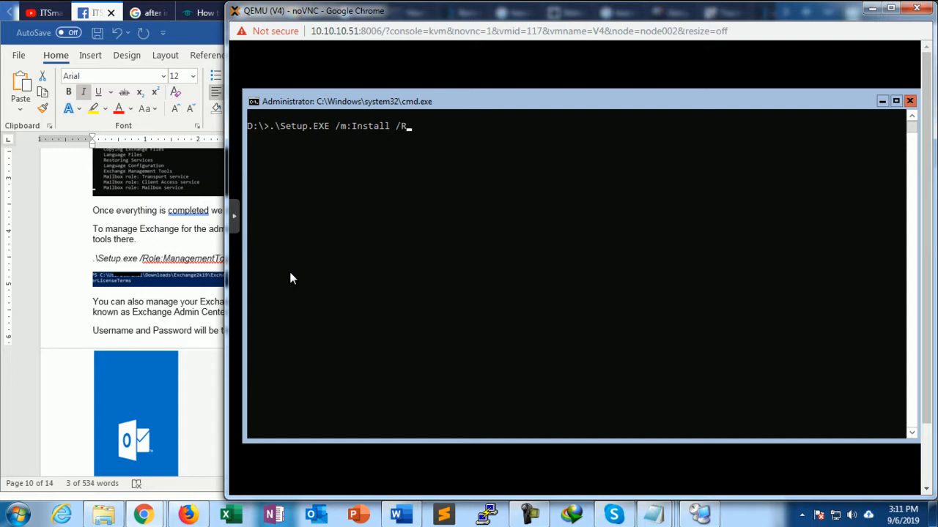
pyautogui.write('ole')
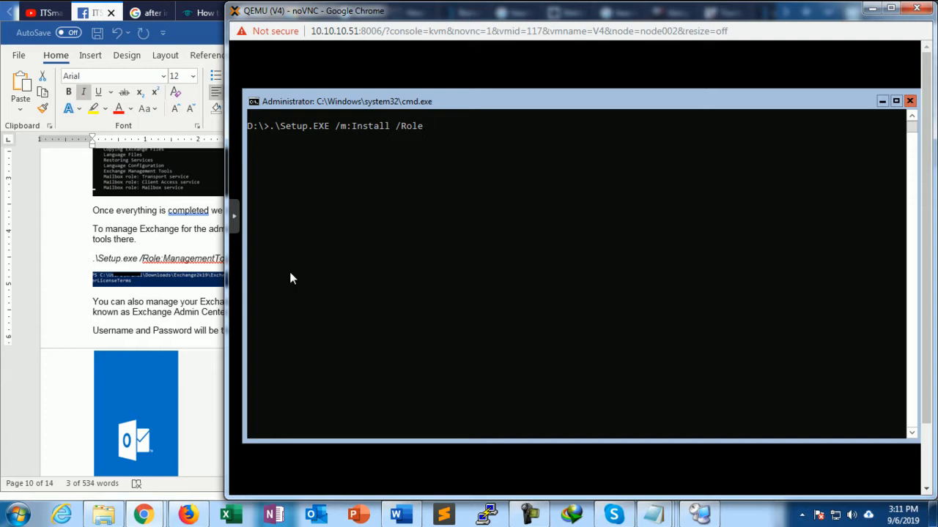
pyautogui.write(':')
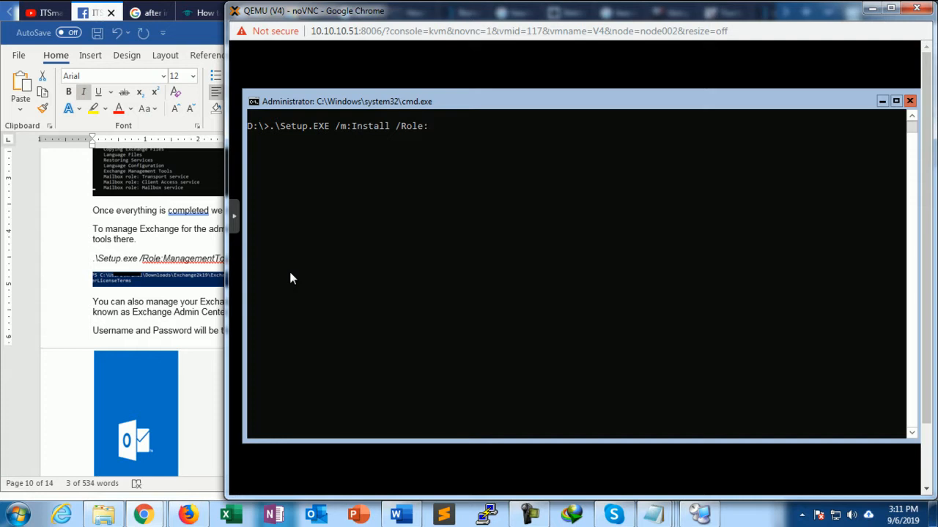
pyautogui.write('mt')
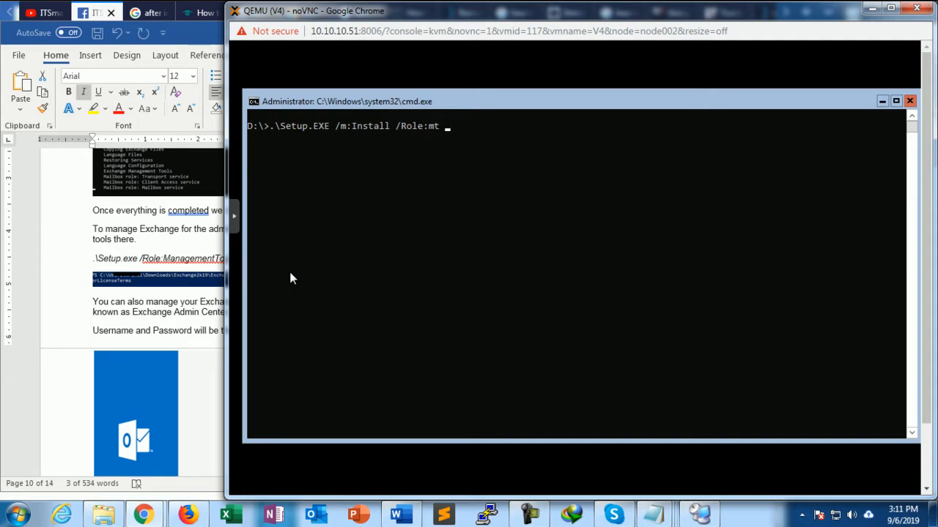
# Append the license switch as /IAcceptExchange ServerLicenseTerms, with a space splitting it, and run it.
pyautogui.write('/')
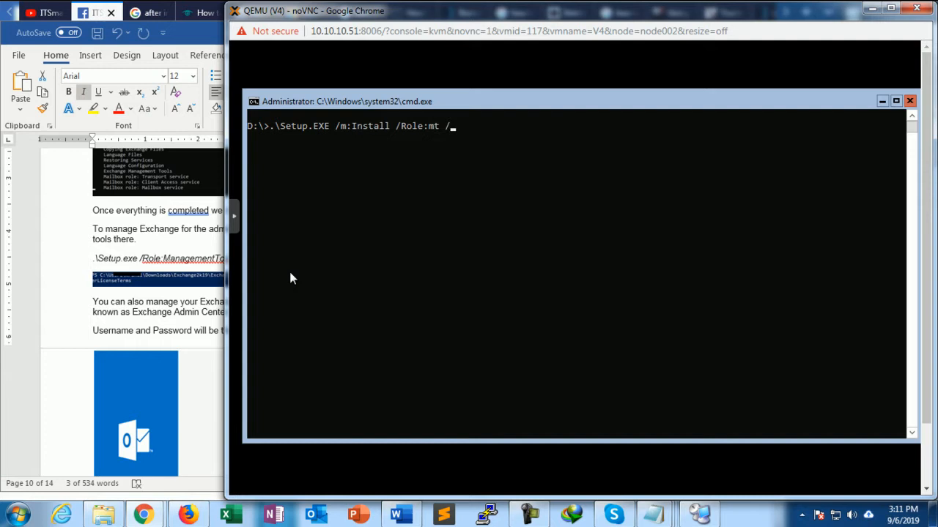
pyautogui.write('I')
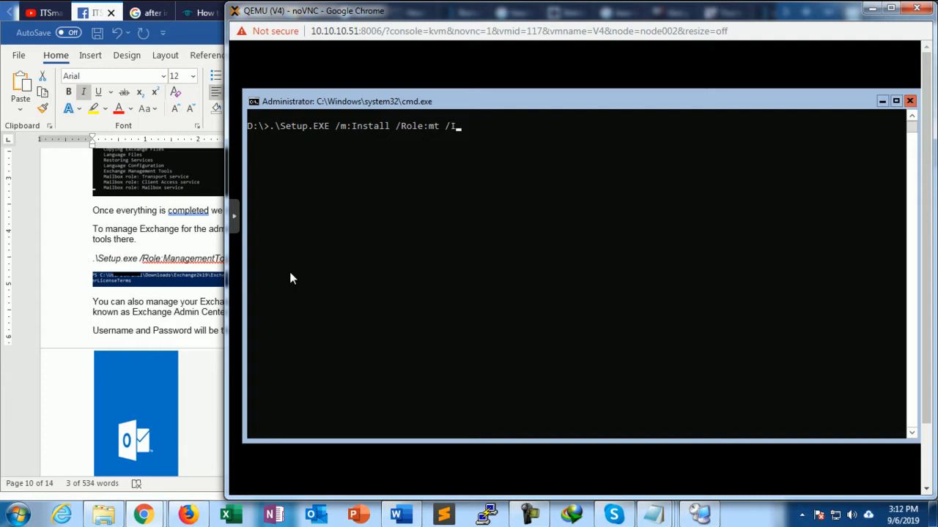
pyautogui.write('Accept')
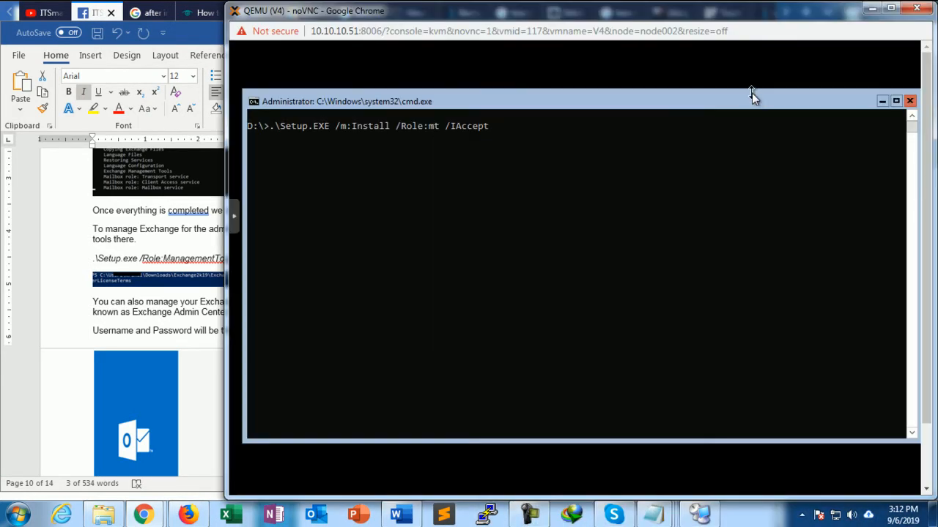
pyautogui.moveTo(448, 211)
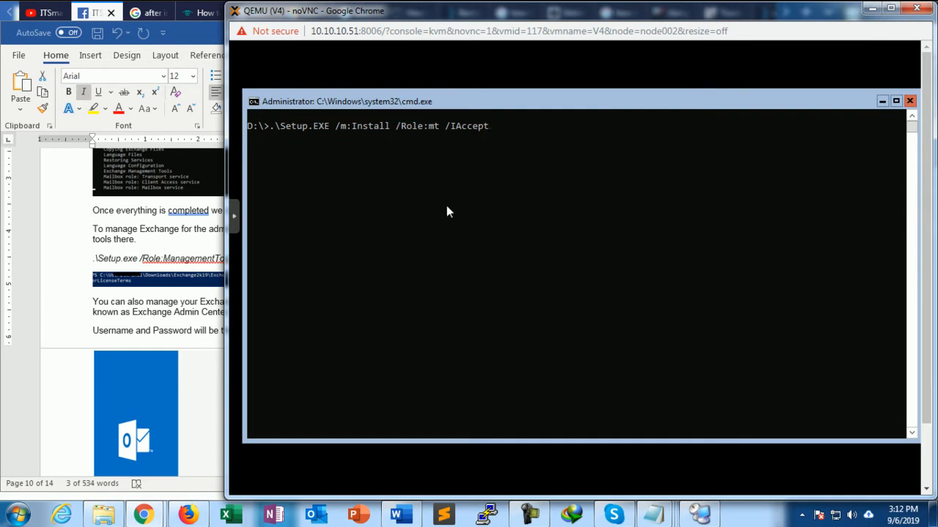
pyautogui.write('E')
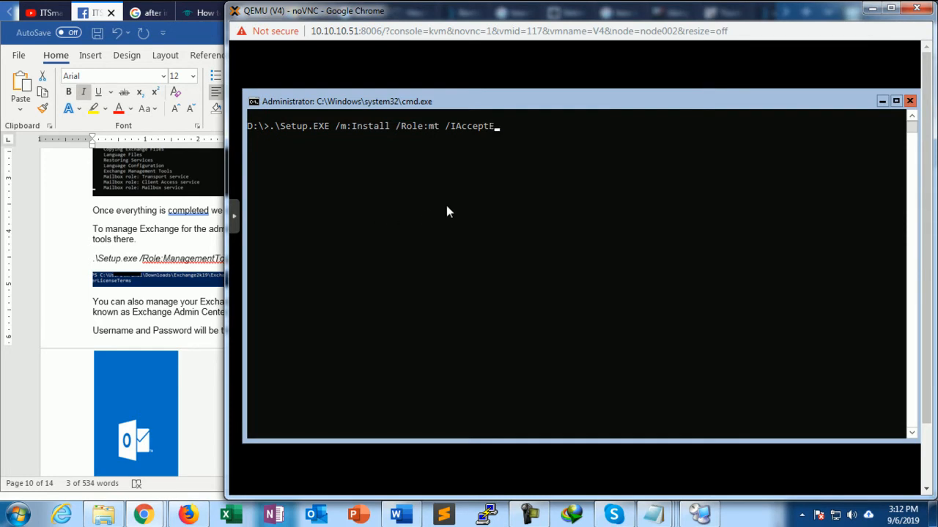
pyautogui.write('xchange ServerLic')
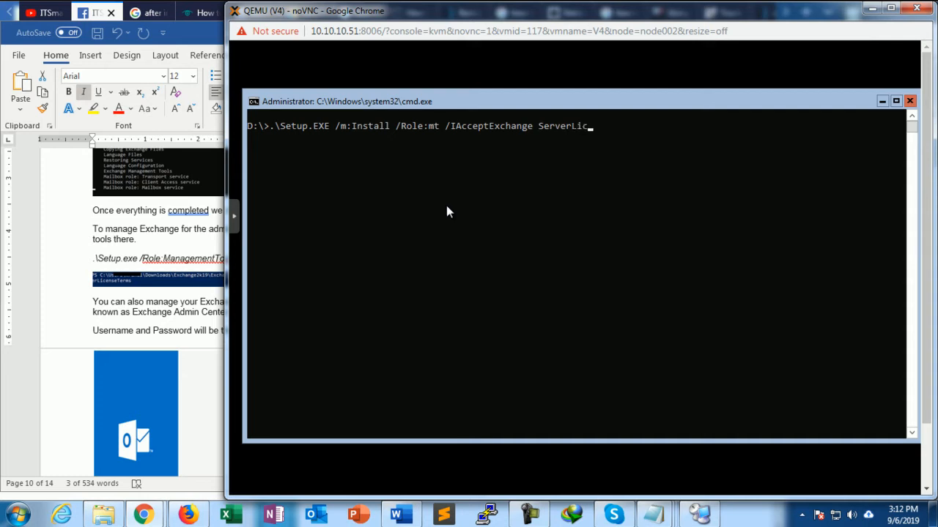
pyautogui.write('ense')
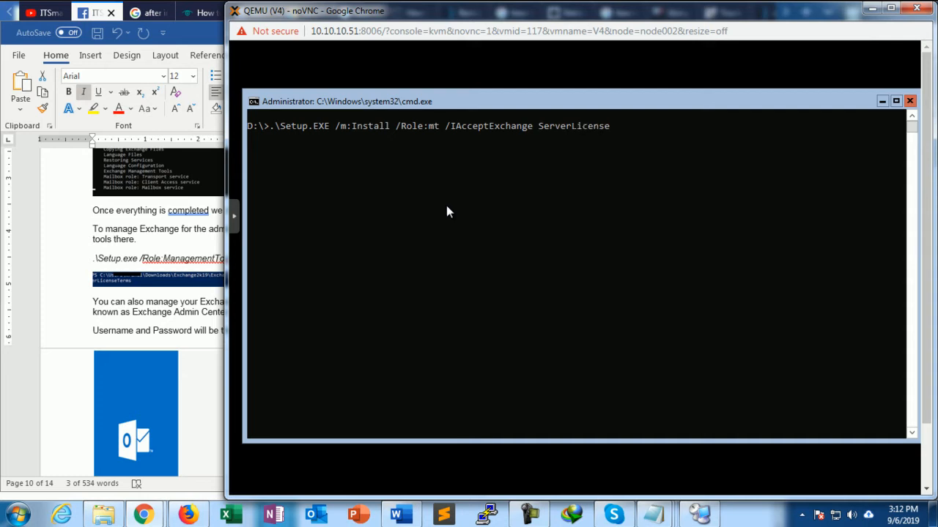
pyautogui.write('Terms')
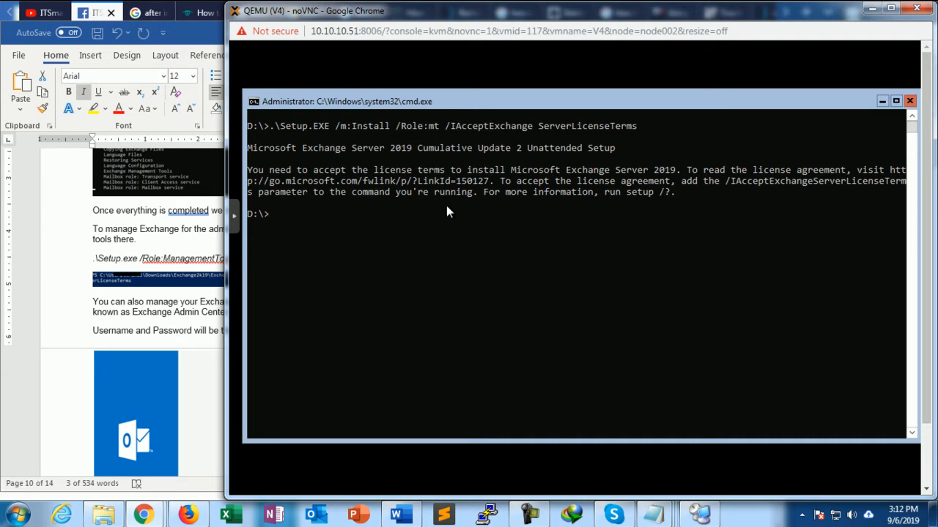
pyautogui.moveTo(496, 207)
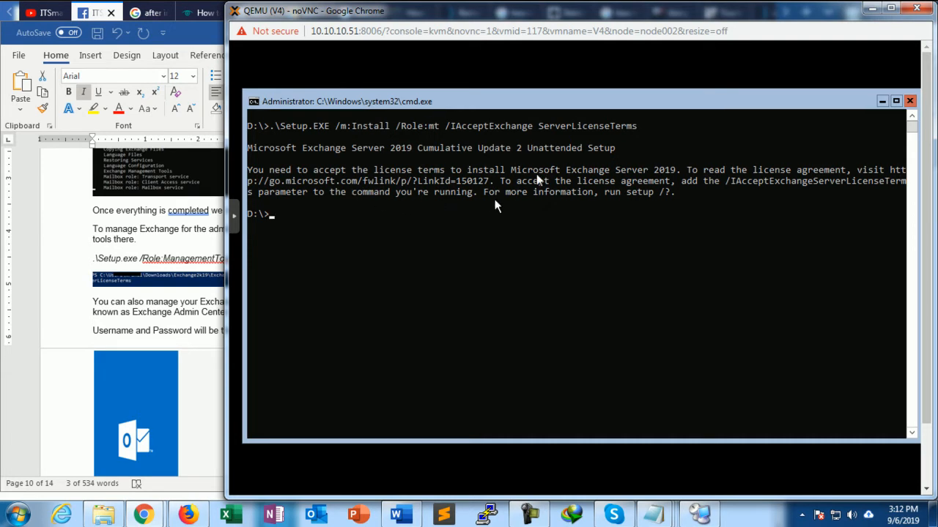
pyautogui.moveTo(457, 139)
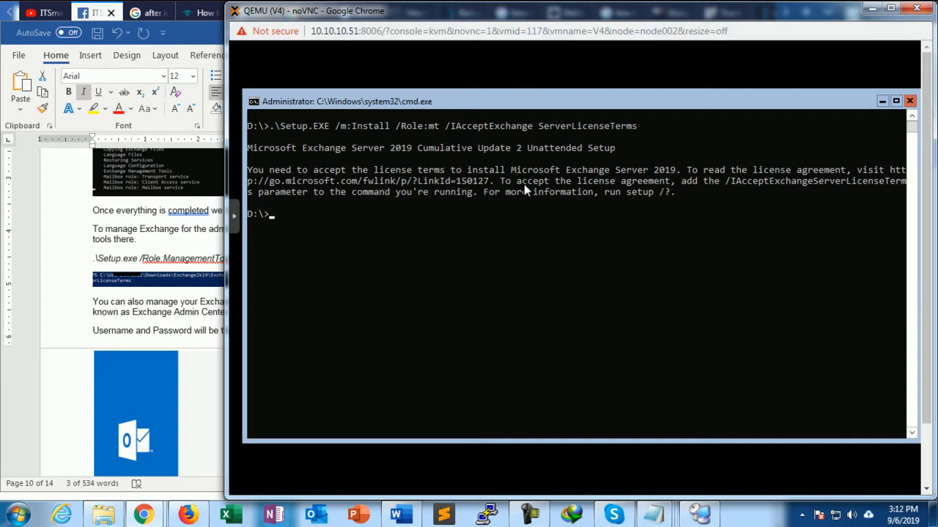
# Retype .\Setup.EXE /m:Install /Role:mt /IAcceptExchange ServerLicenseTerms after the license refusal.
pyautogui.write('.\\Setup.EXE /m:Install /Role:mt /IAcceptExchange ServerLicenseTerms')
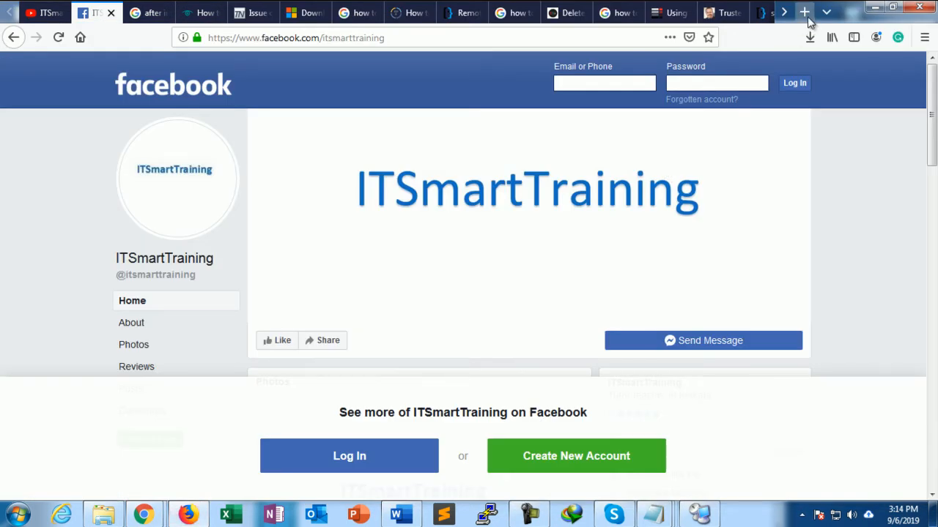
pyautogui.moveTo(185, 512)
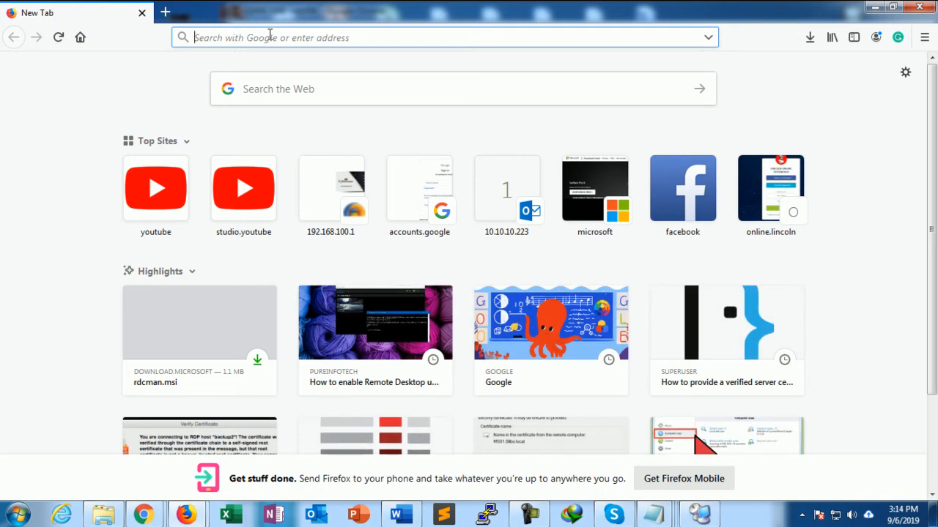
pyautogui.write('https://10.10.10.223')
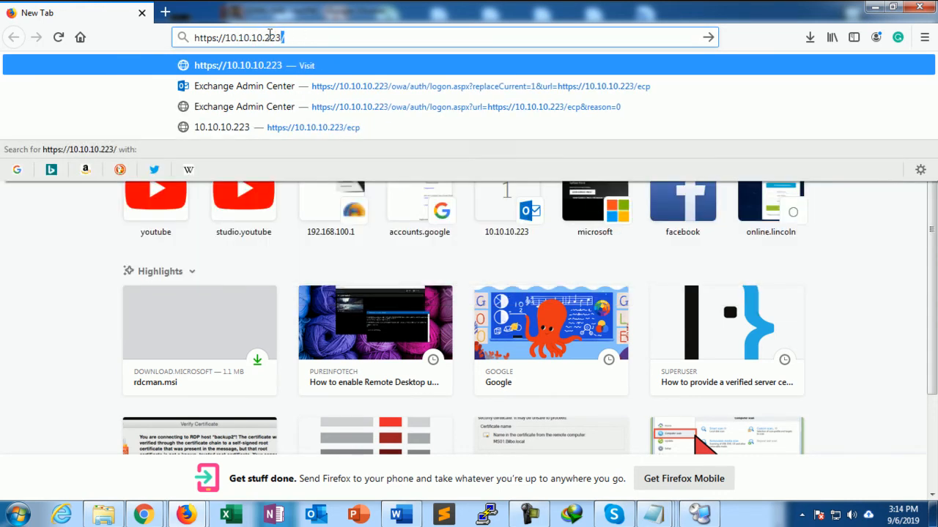
pyautogui.write('/e')
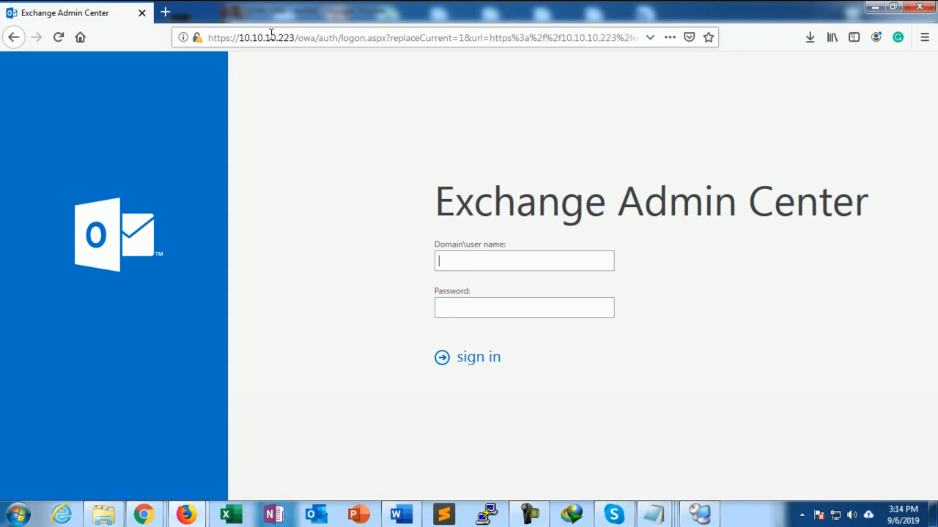
# Sign in to Exchange Admin Center as the domain administrator with its password.
pyautogui.write('smartlab\\a')
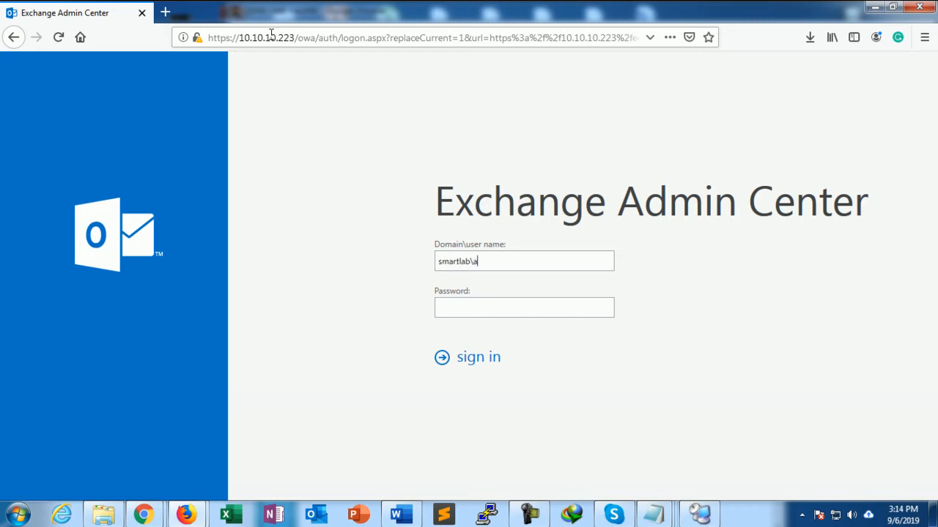
pyautogui.write('dministra')
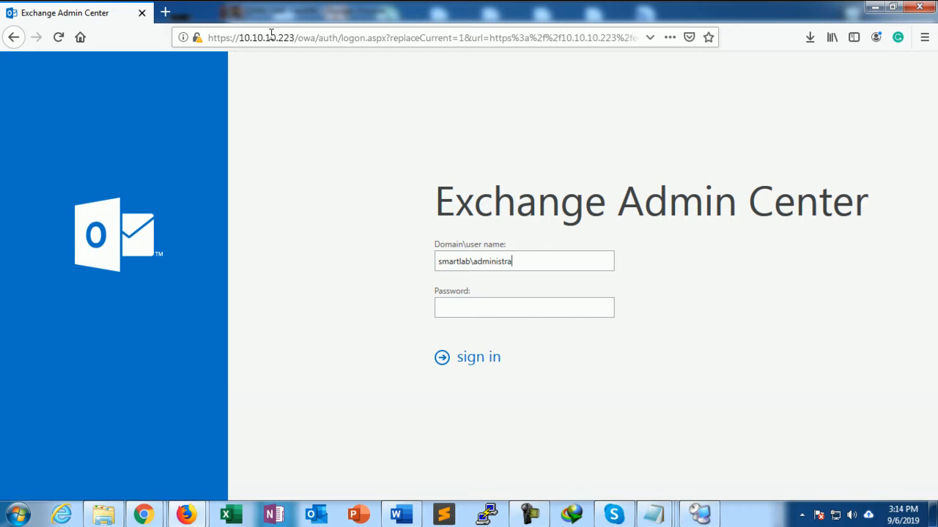
pyautogui.click(524, 308)
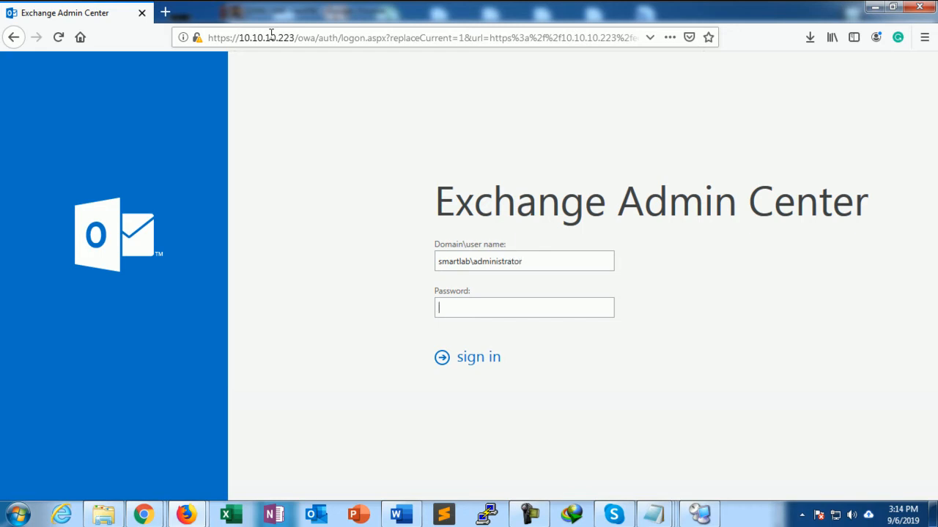
pyautogui.write('••')
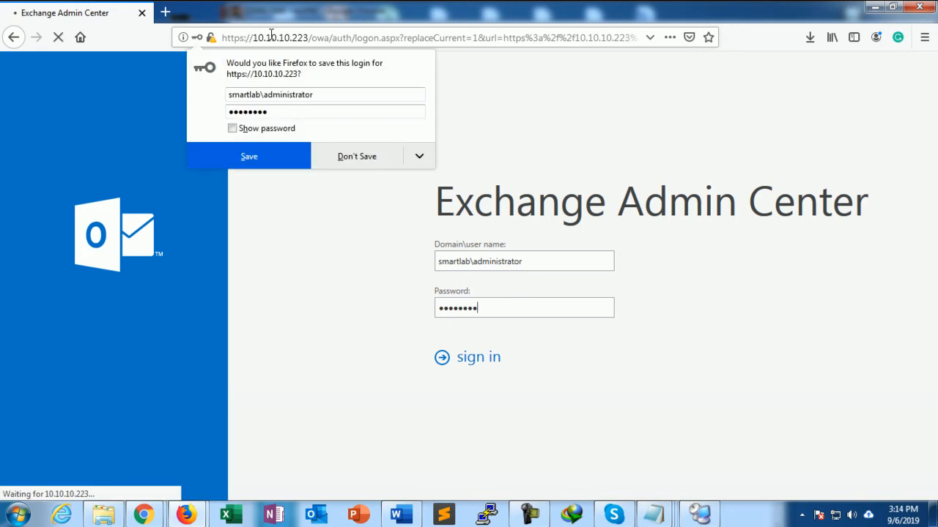
pyautogui.click(357, 156)
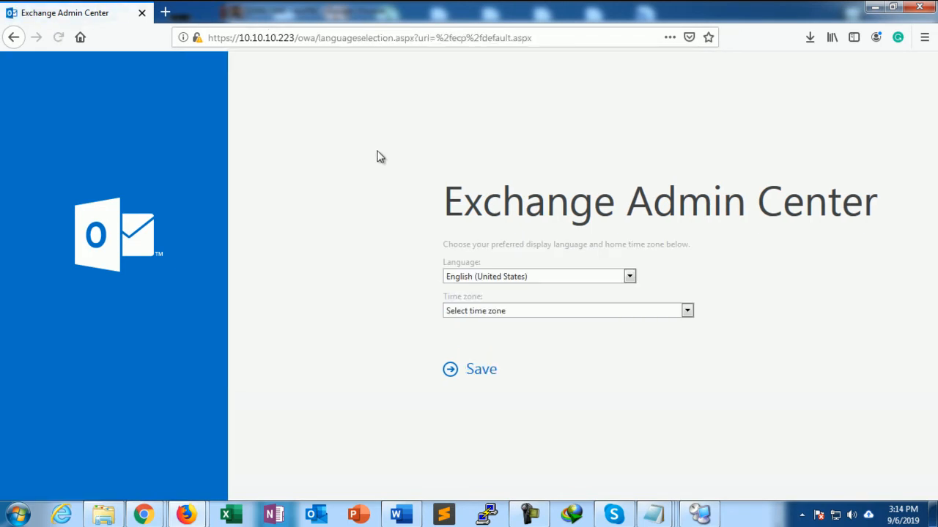
# Set language to English (India) and time zone to UTC+05:30 Chennai, Kolkata, Mumbai, New Delhi, then save.
pyautogui.click(628, 275)
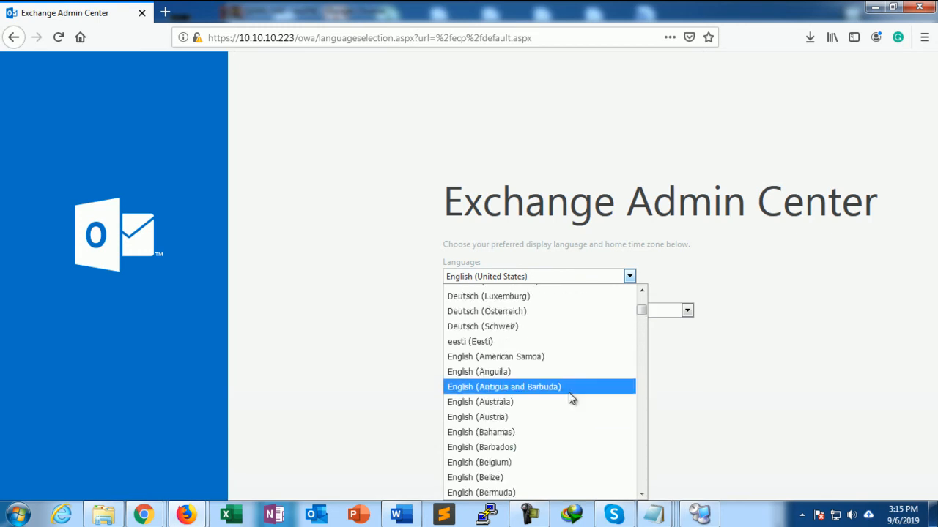
pyautogui.scroll(-3)
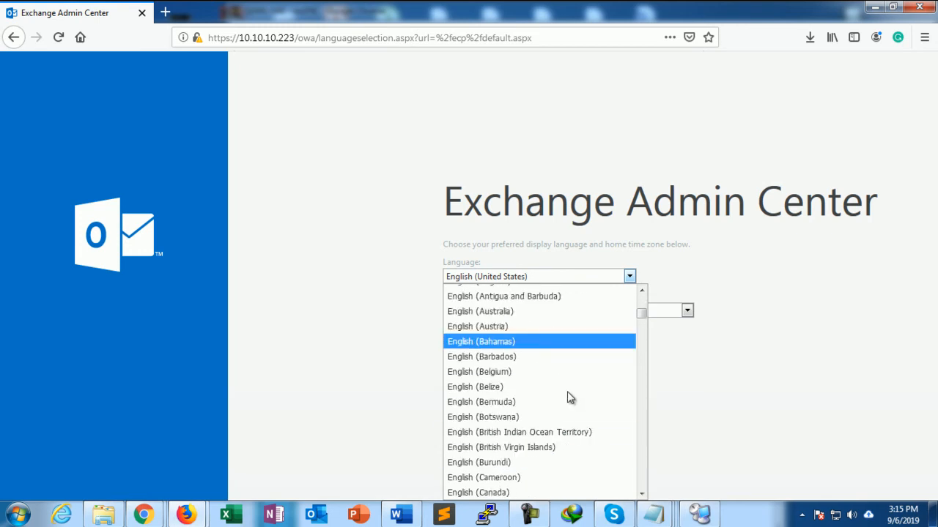
pyautogui.scroll(-3)
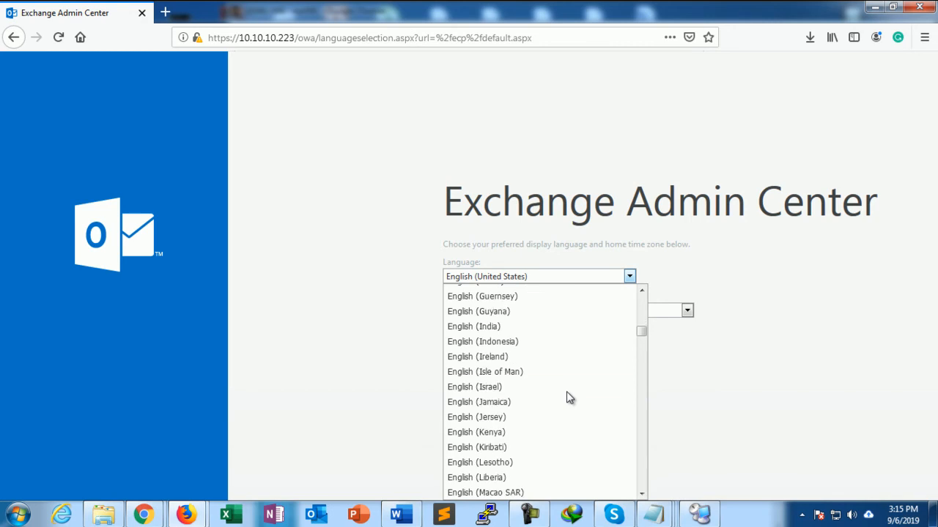
pyautogui.click(685, 311)
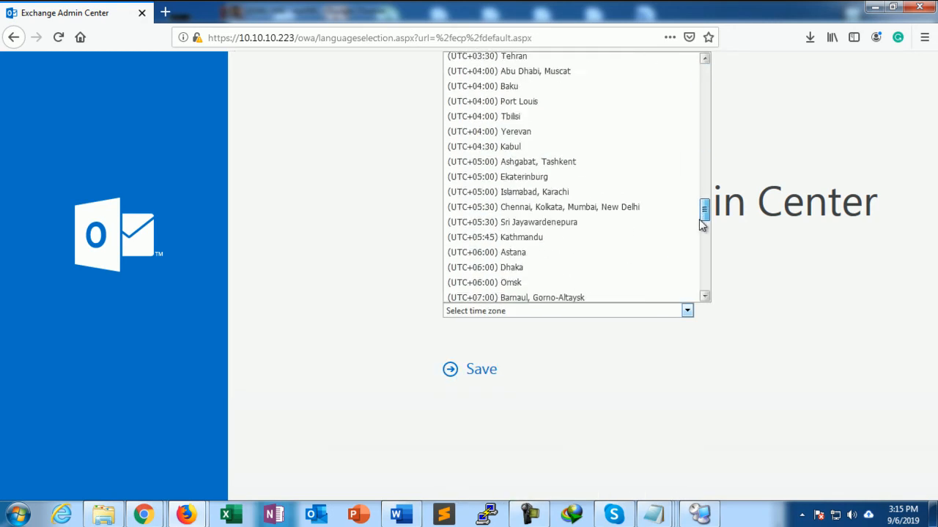
pyautogui.click(542, 206)
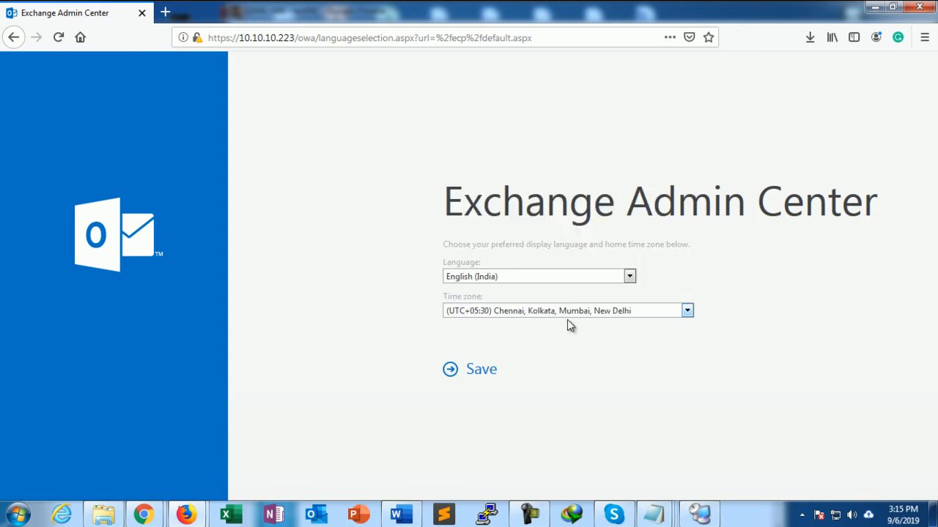
pyautogui.click(480, 369)
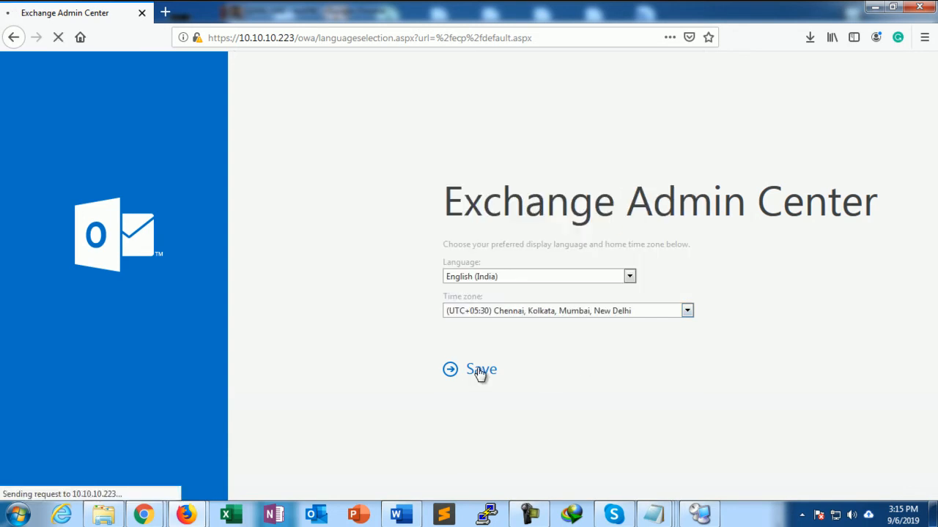
pyautogui.click(478, 369)
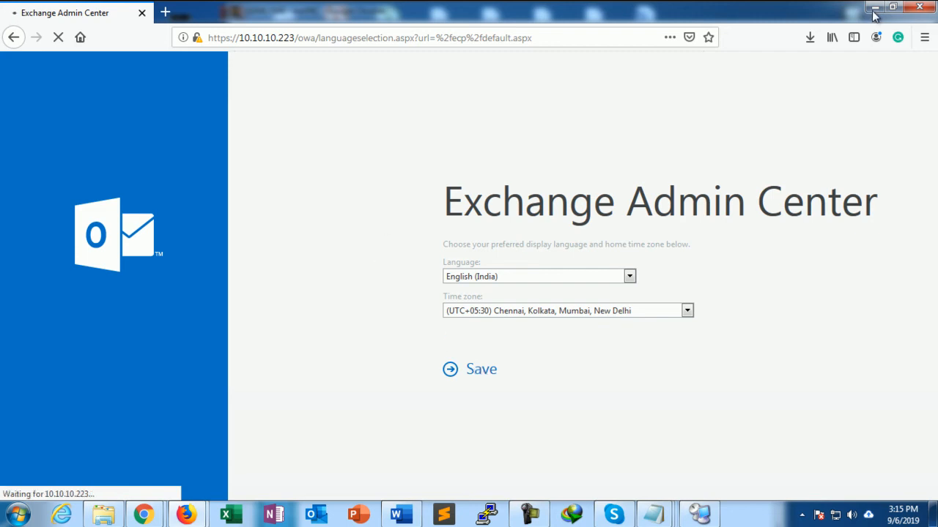
pyautogui.moveTo(862, 12)
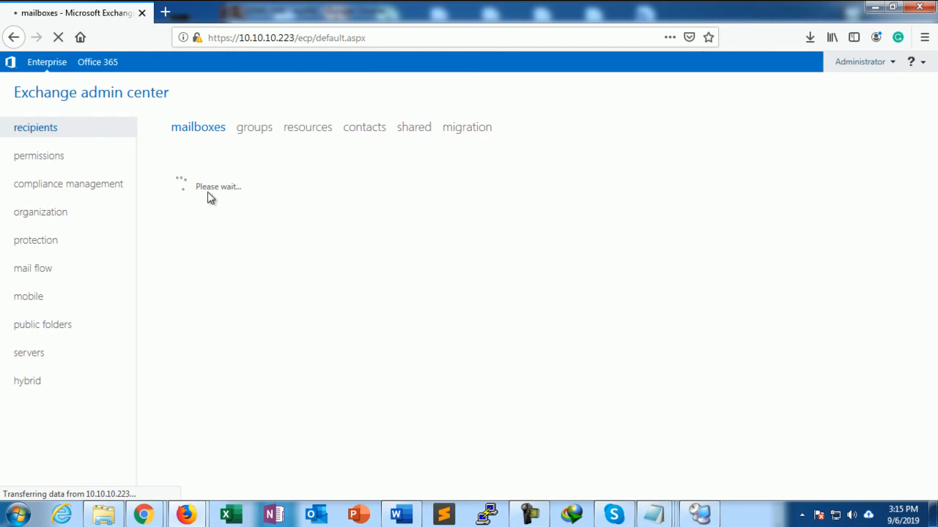
pyautogui.moveTo(288, 243)
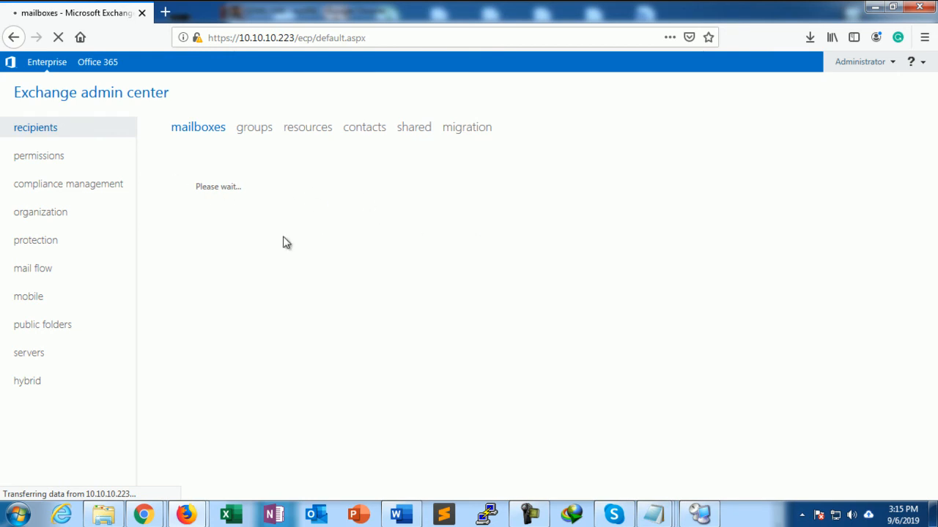